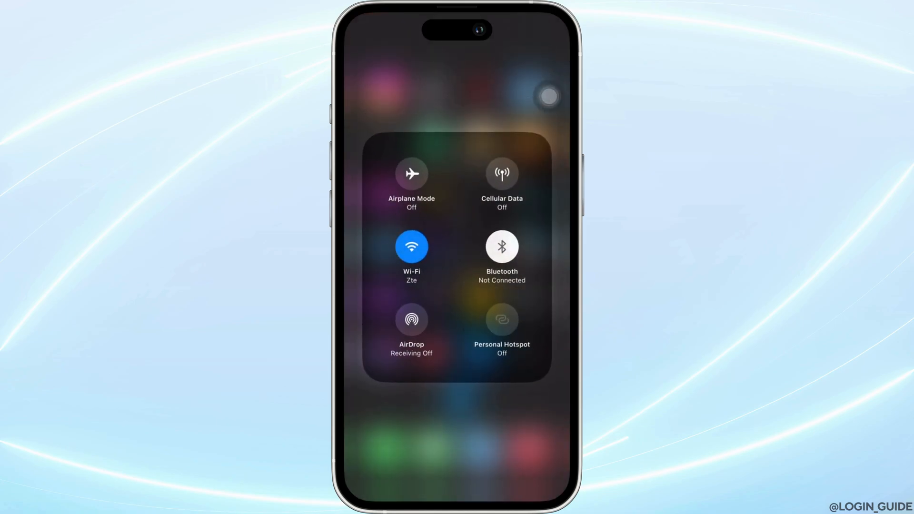
Check that Control Center's Wi-Fi tile shows Zte, then search the App Store for 'jet 2'.
left_click(411, 246)
type("jet 2")
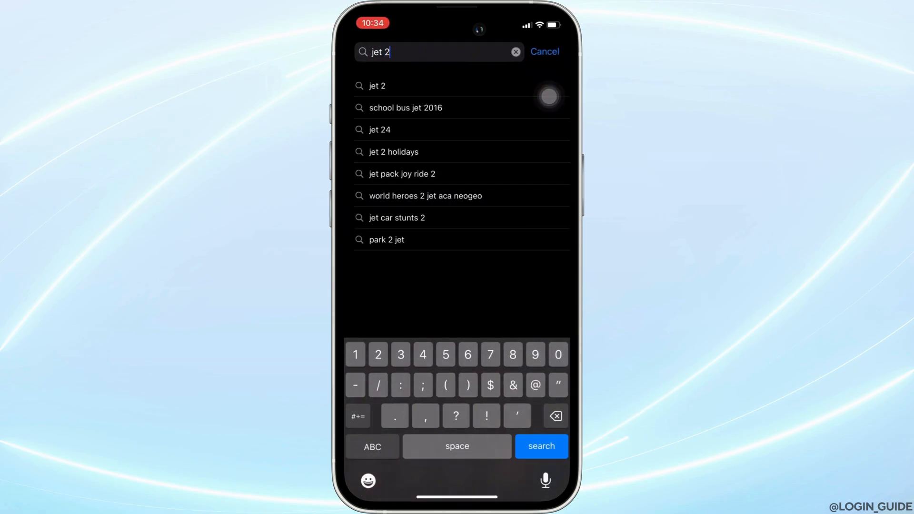
Verify Jet2 – Holidays and Flights shows Open, then view General > iPhone Storage (122.47 GB used).
left_click(377, 86)
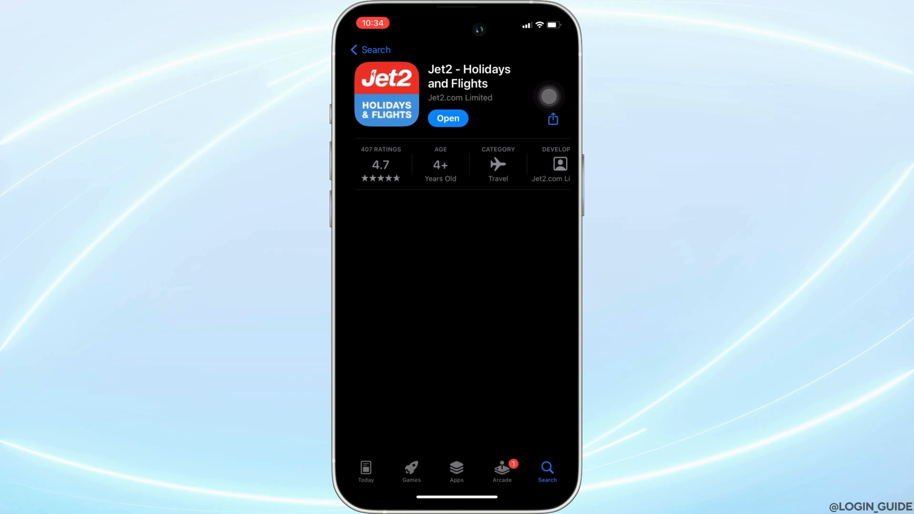
scroll("down", 3)
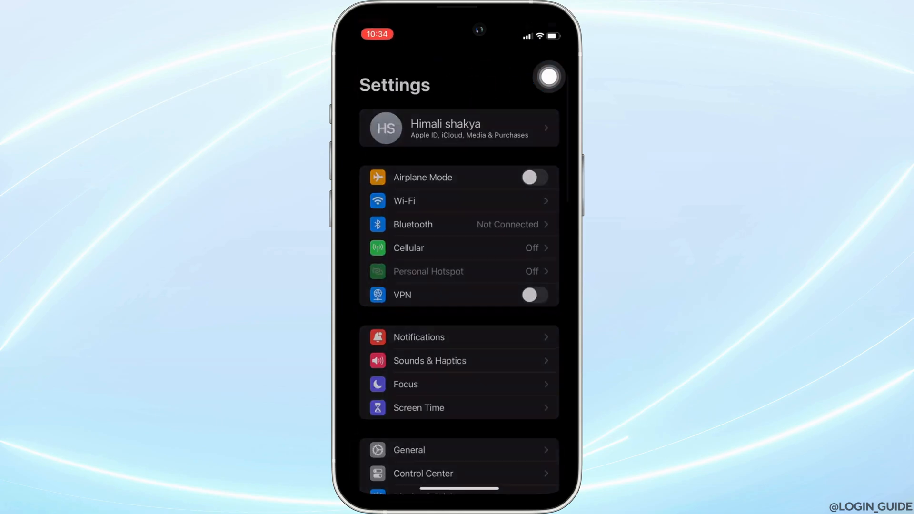
scroll("down", 3)
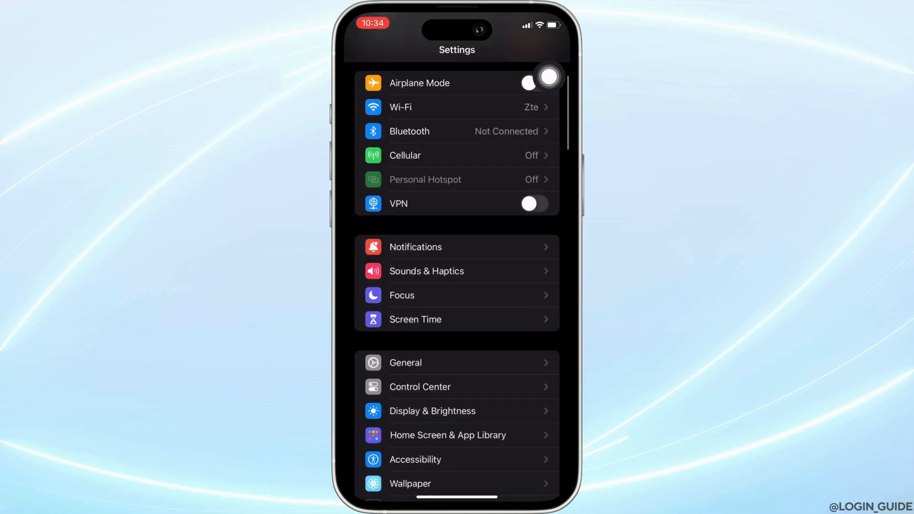
left_click(405, 363)
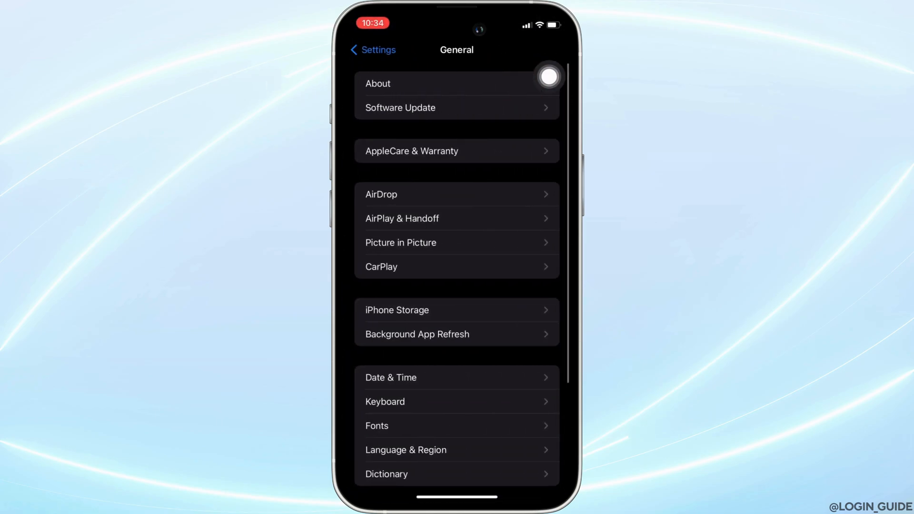
left_click(397, 309)
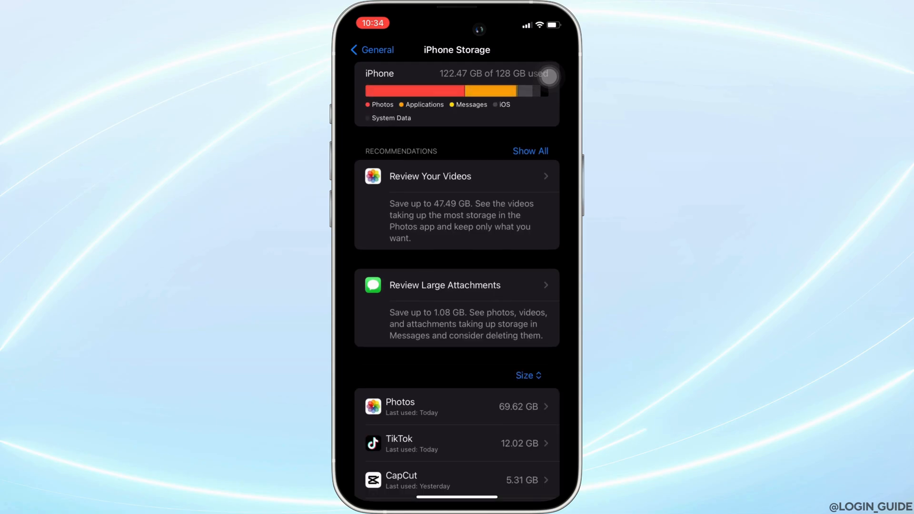
Scroll the iPhone Storage app list to Jet2 and view its 83.7 MB app size.
scroll("down", 3)
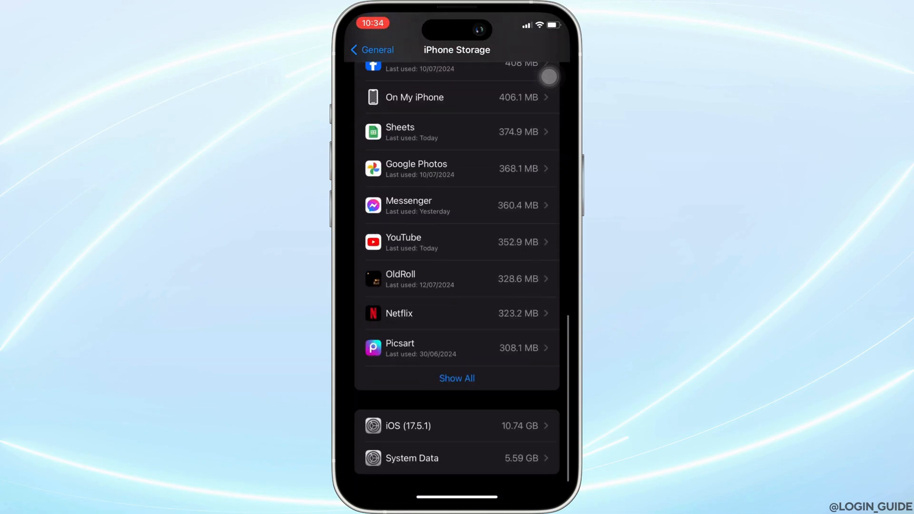
scroll("down", 3)
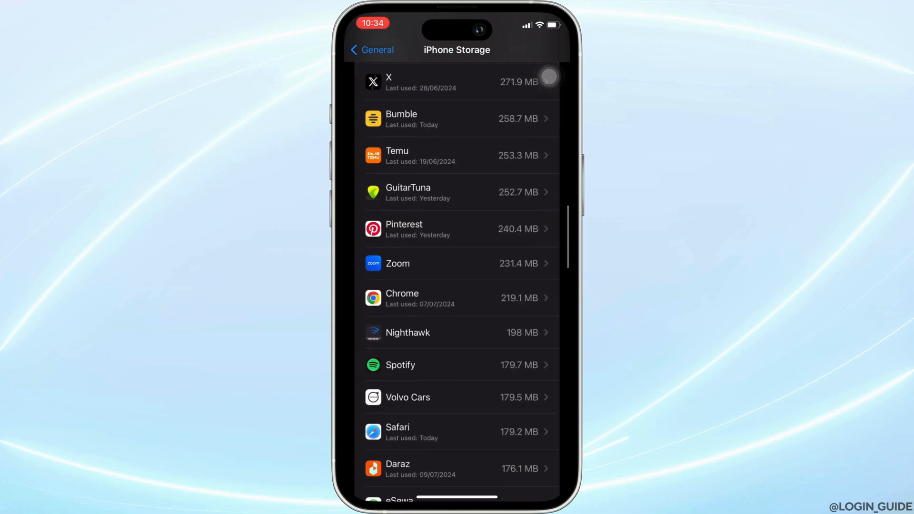
scroll("down", 3)
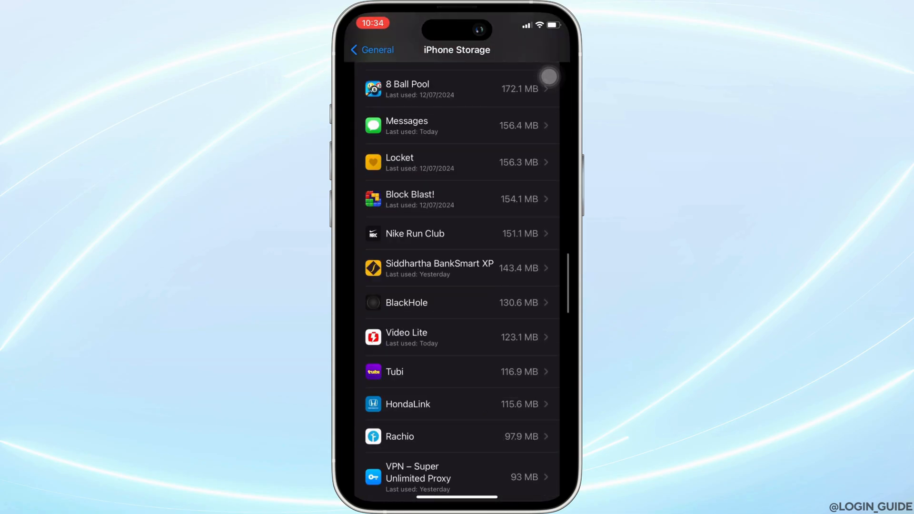
scroll("down", 3)
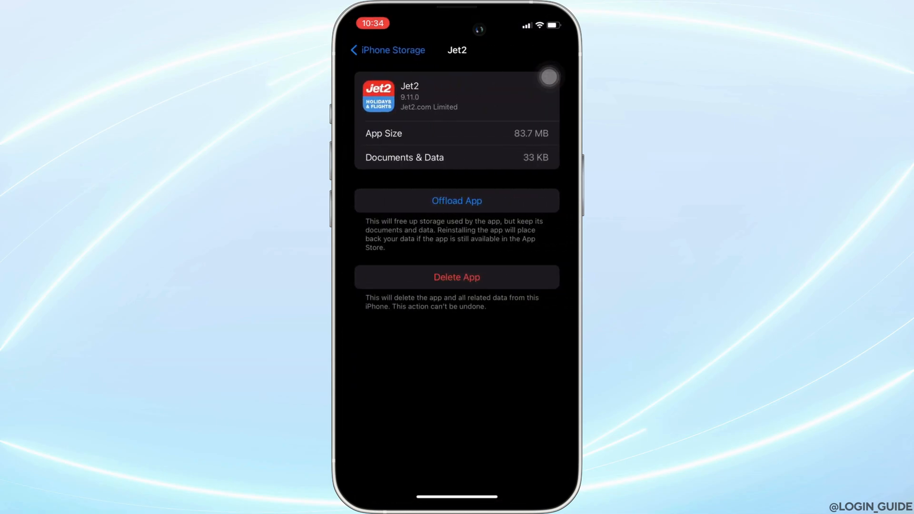
Offload Jet2 and confirm, keeping its documents and data.
left_click(457, 201)
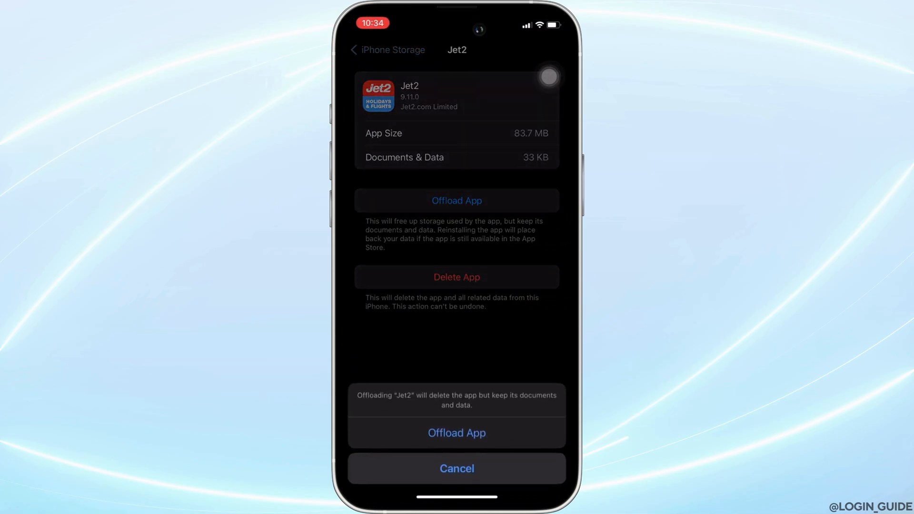
left_click(456, 433)
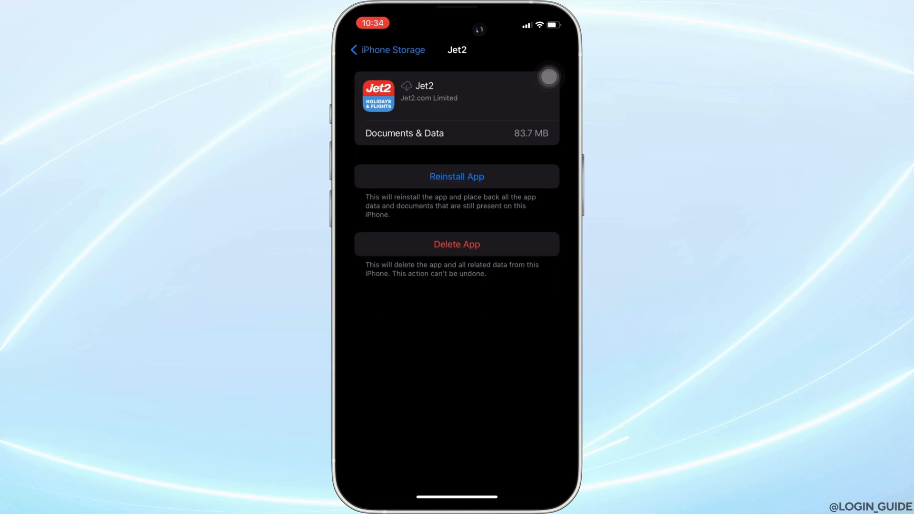